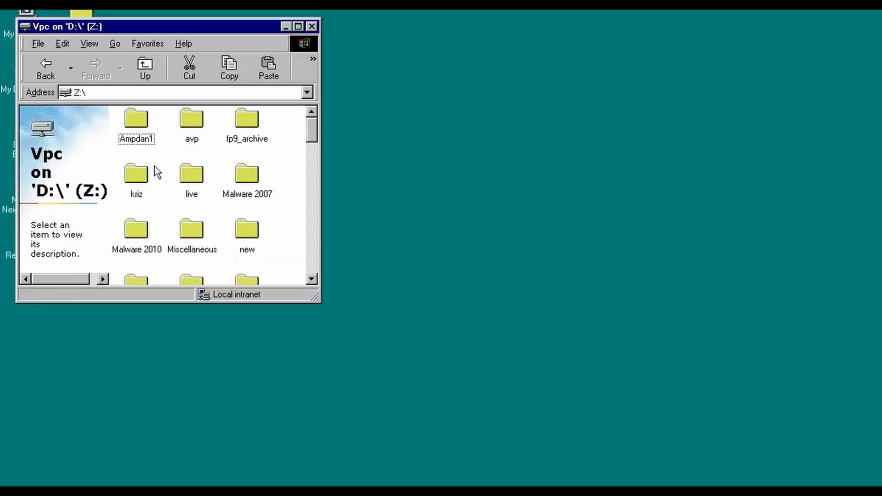
{"action": "scroll", "scroll_direction": "down", "scroll_amount": 3}
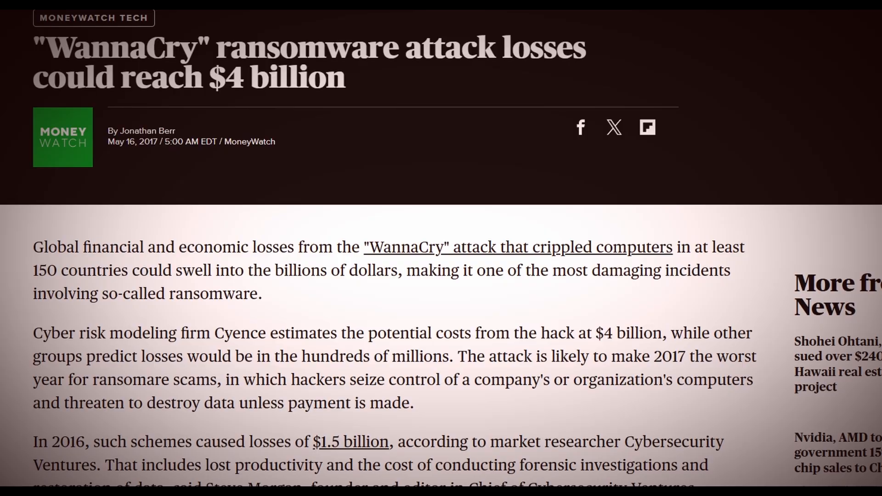
{"action": "scroll", "scroll_direction": "down", "scroll_amount": 3}
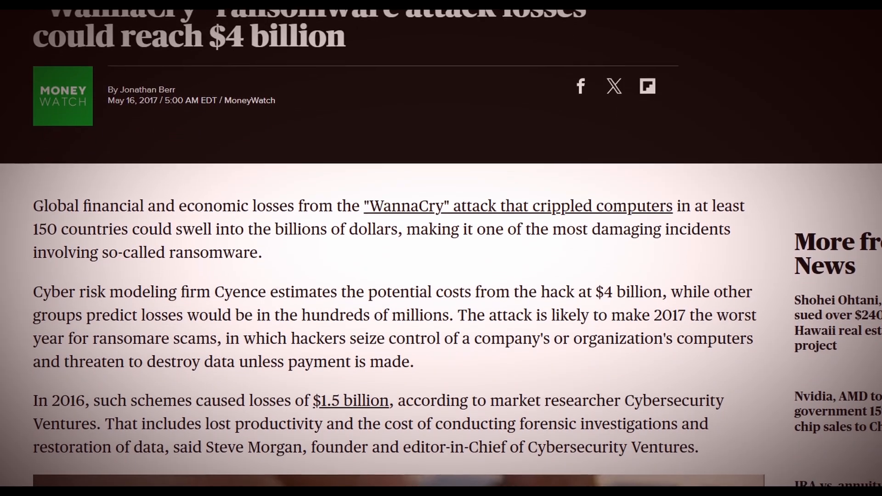
{"action": "scroll", "scroll_direction": "down", "scroll_amount": 3}
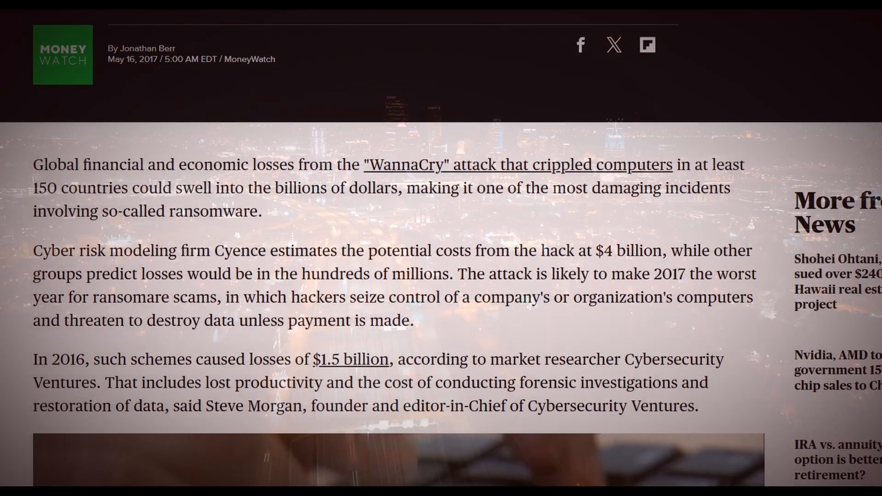